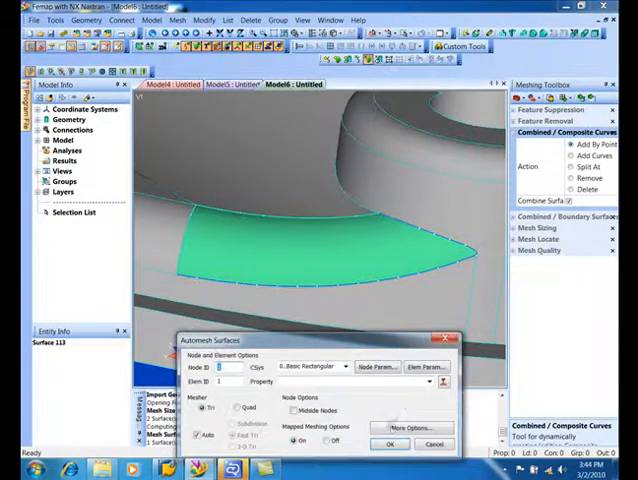
Set the Automesh Surfaces mesher to Quad and mesh the combined surface
click(228, 407)
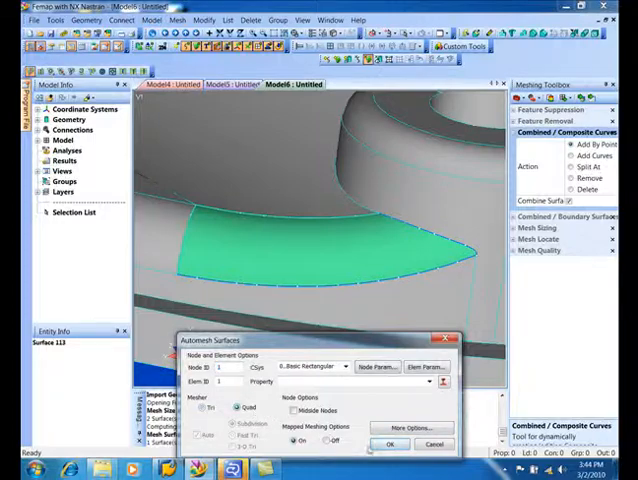
click(390, 444)
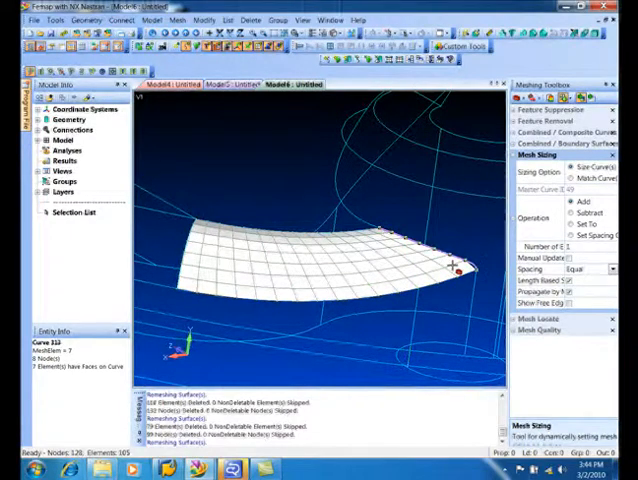
Pick another surface edge curve for mesh sizing, currently showing 11 elements
click(414, 263)
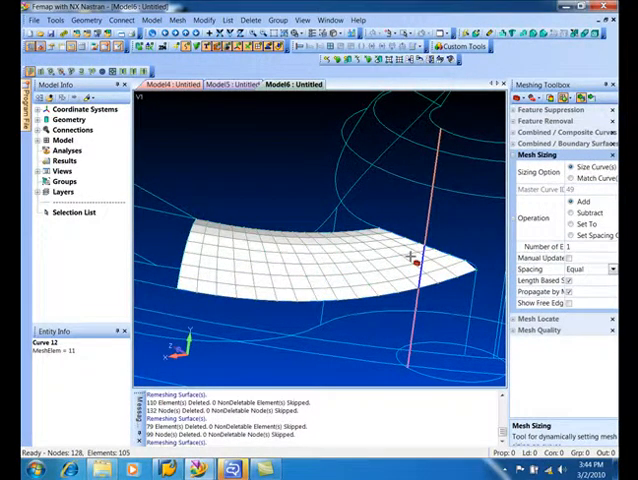